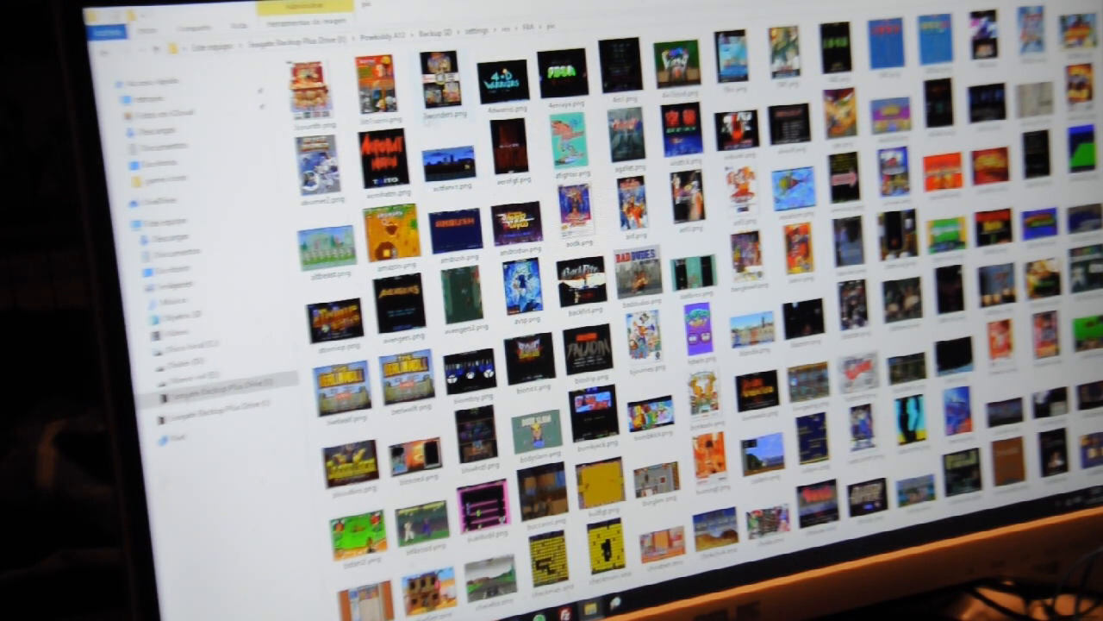
- Scroll further down the PNG folder to bring a later batch of game box-art thumbnails into view
{"action": "left_click", "coordinate": [435, 90]}
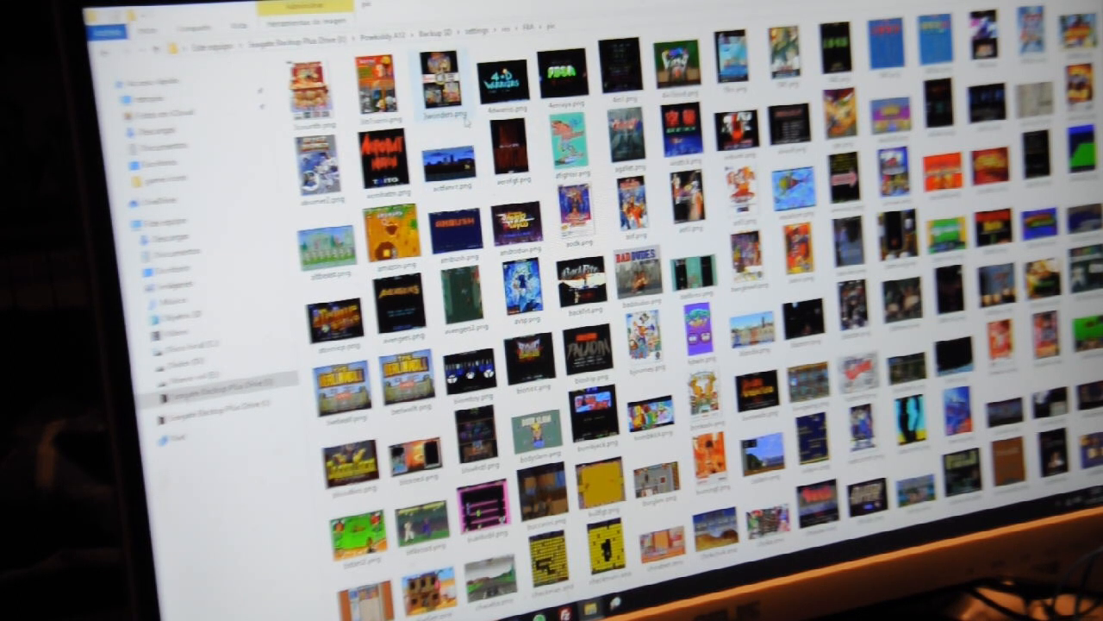
{"action": "mouse_move", "coordinate": [448, 155]}
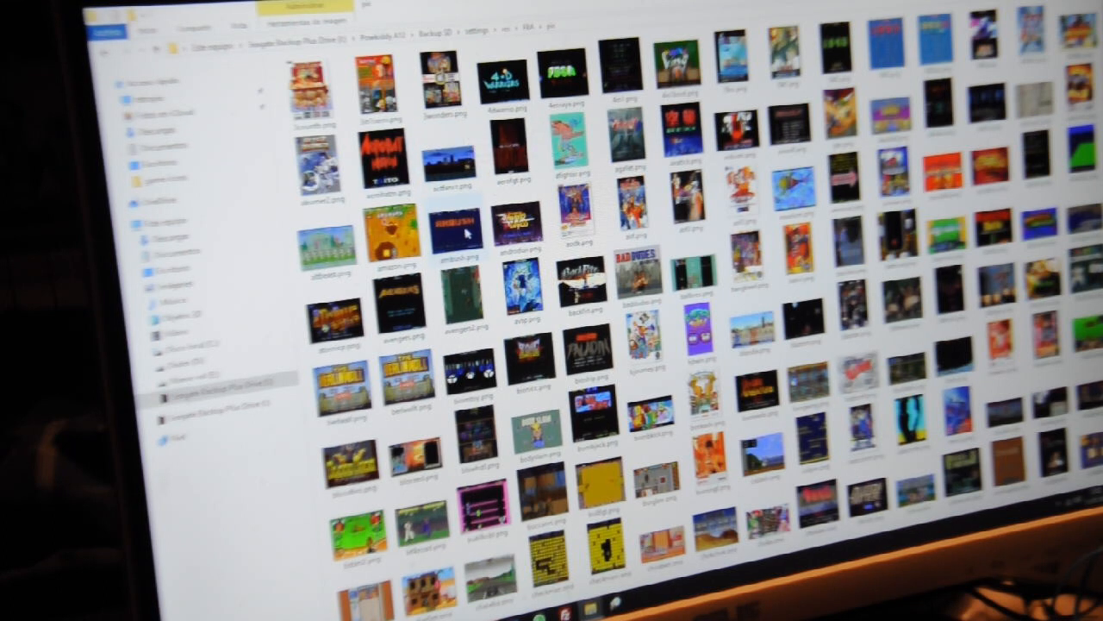
{"action": "scroll", "scroll_direction": "down", "scroll_amount": 3}
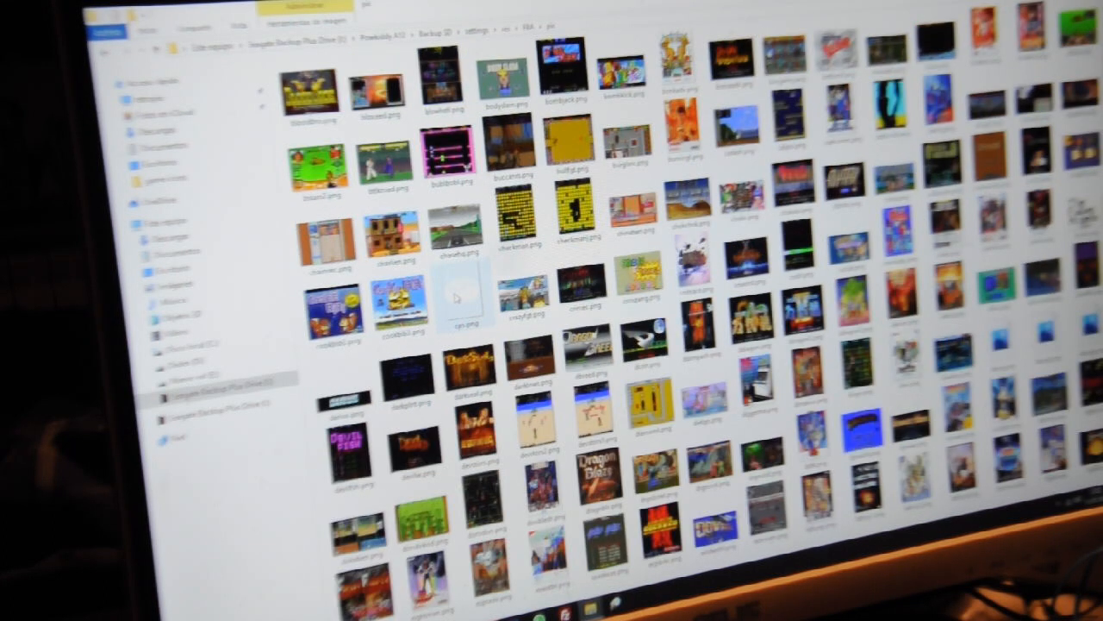
{"action": "mouse_move", "coordinate": [457, 296]}
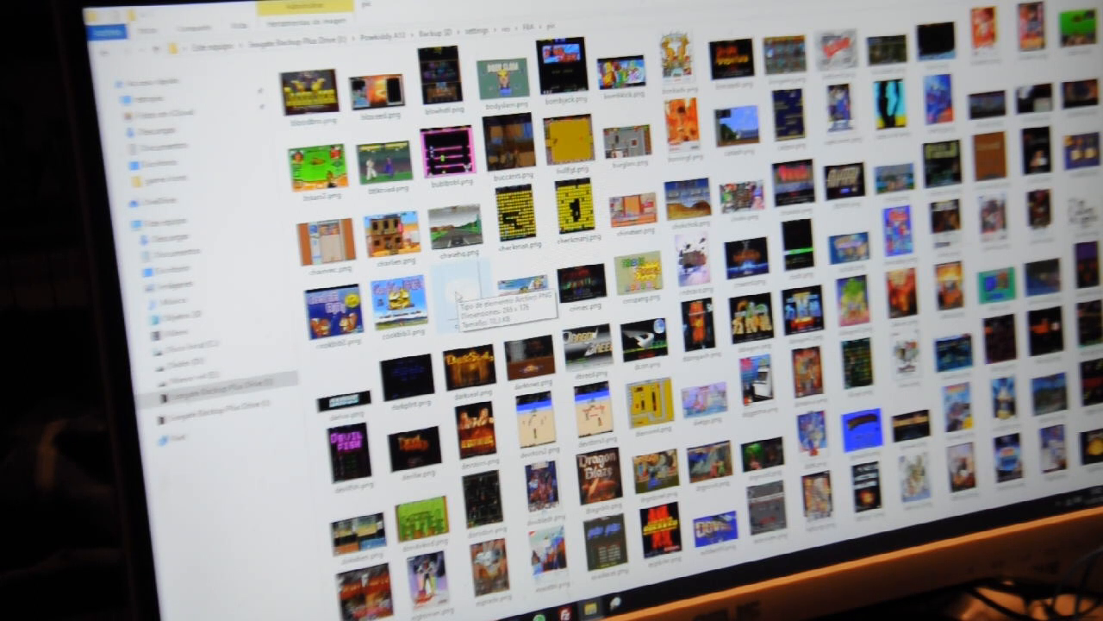